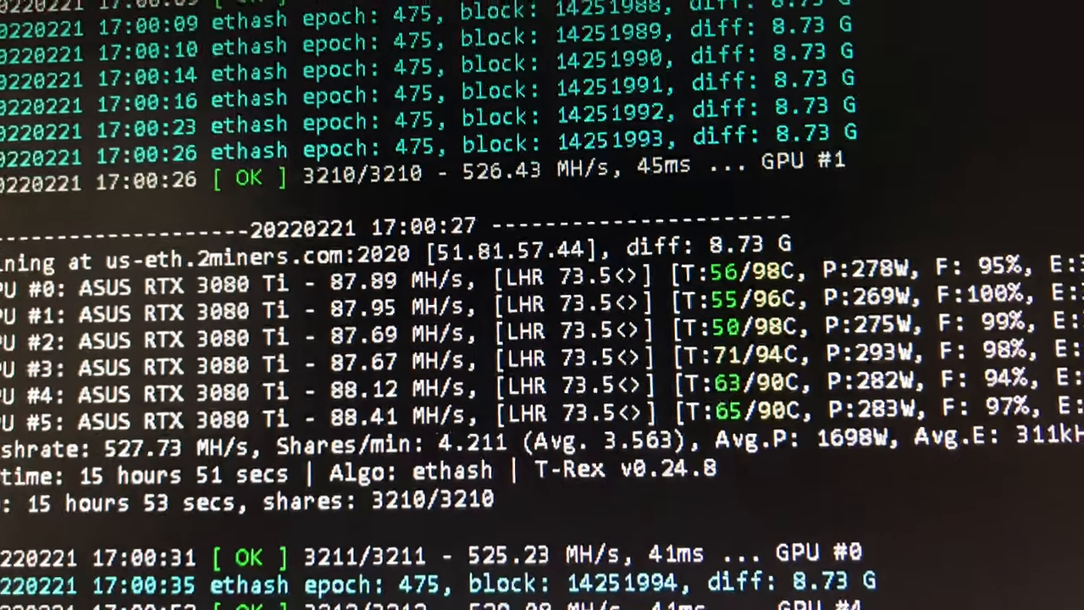
pyautogui.scroll(-3)
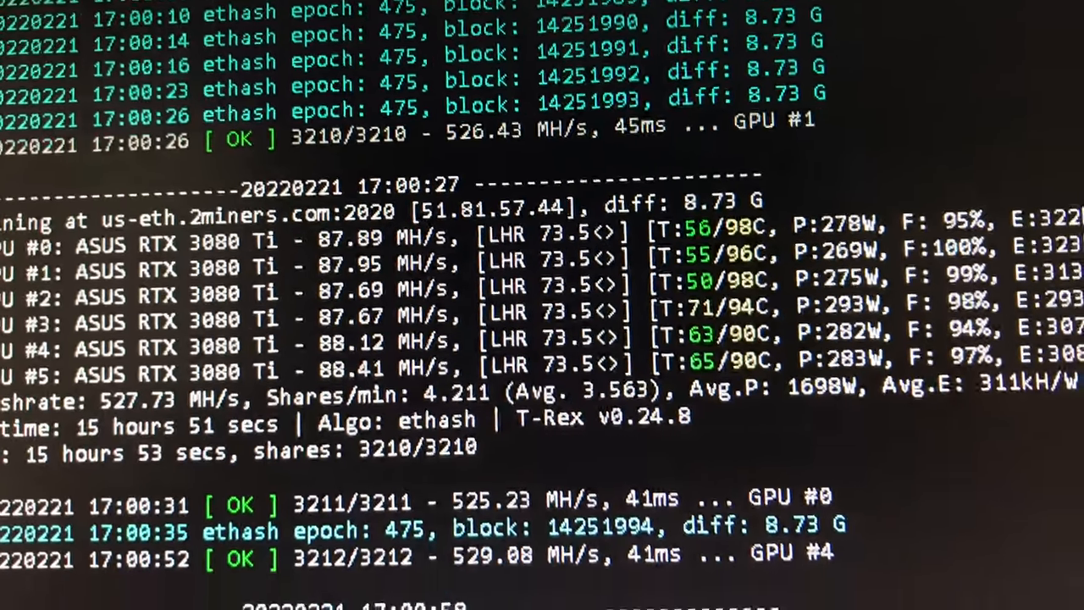